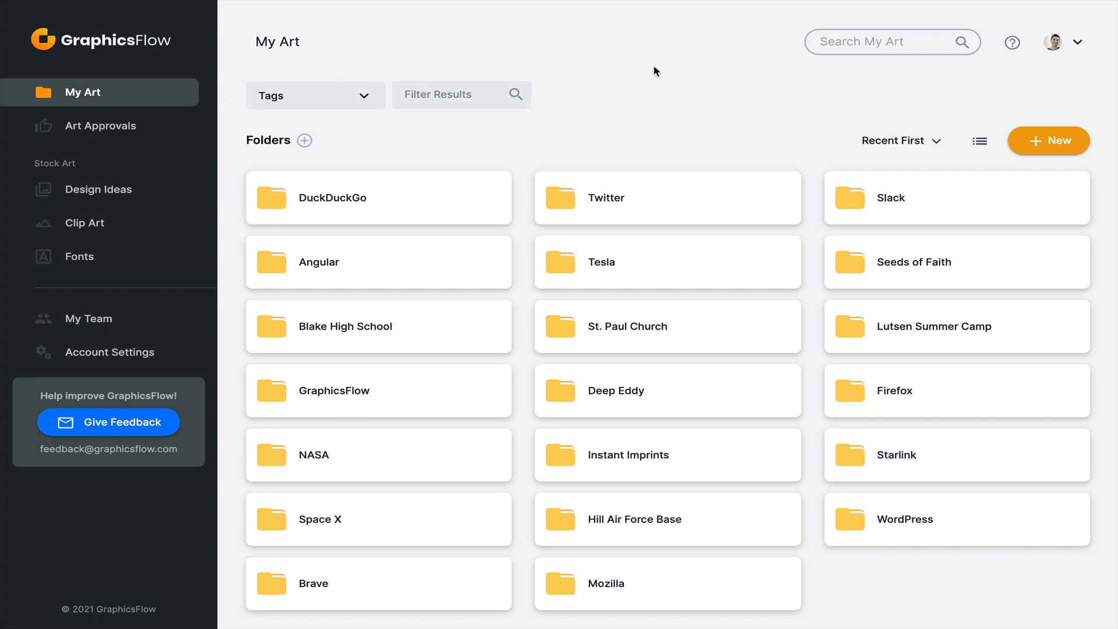
pyautogui.moveTo(643, 74)
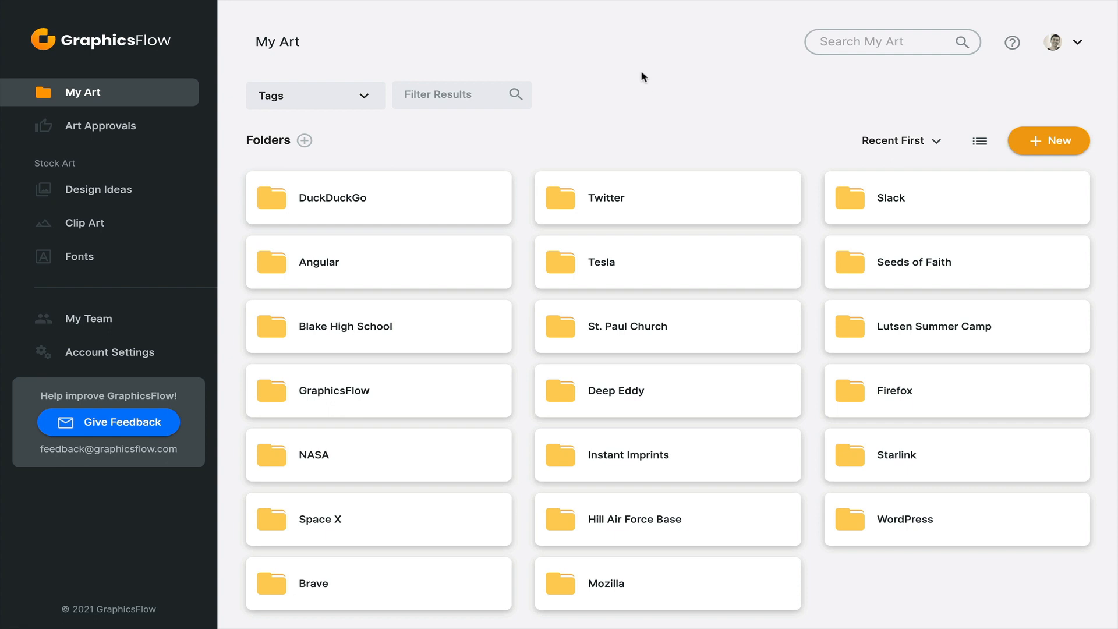
# - Switch between My Art and Art Approvals, then open and clear the Search All Art Approvals box
pyautogui.click(103, 126)
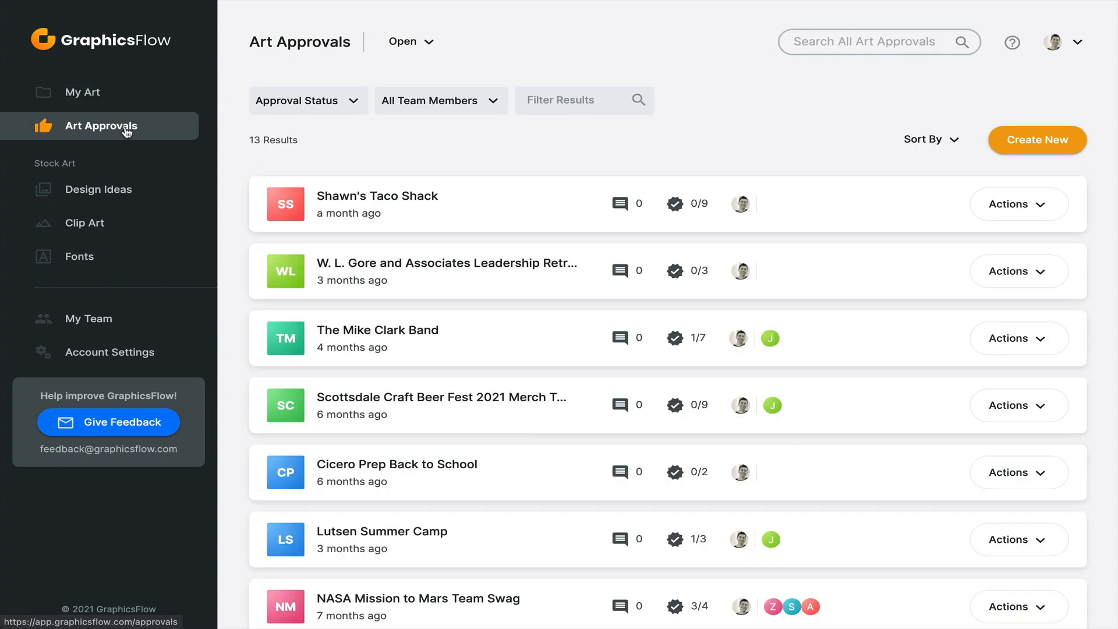
pyautogui.moveTo(43, 133)
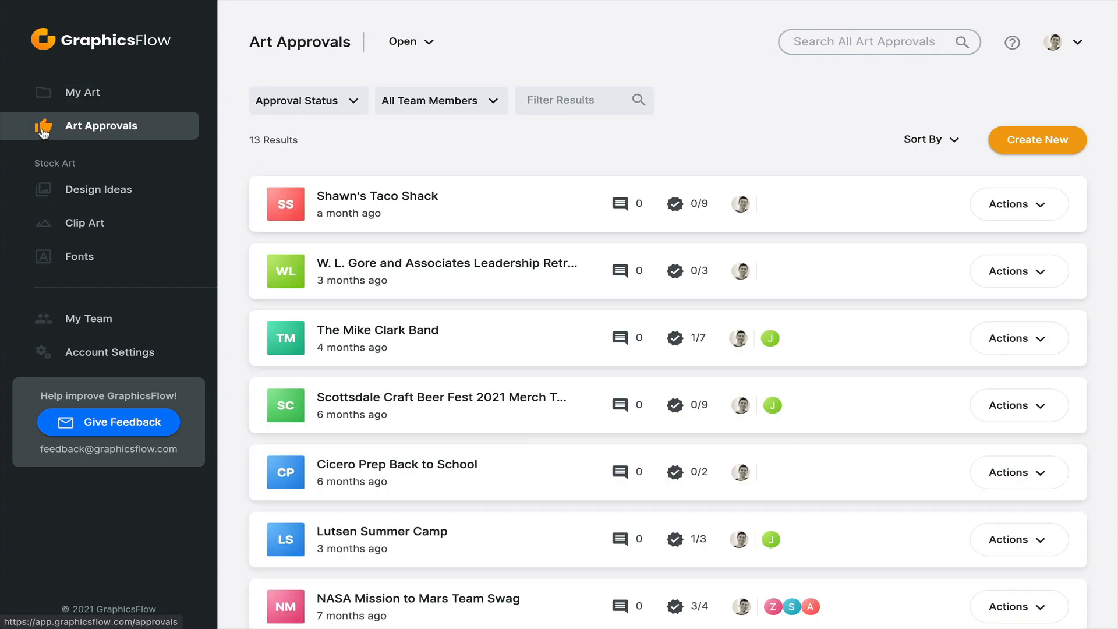
pyautogui.moveTo(212, 150)
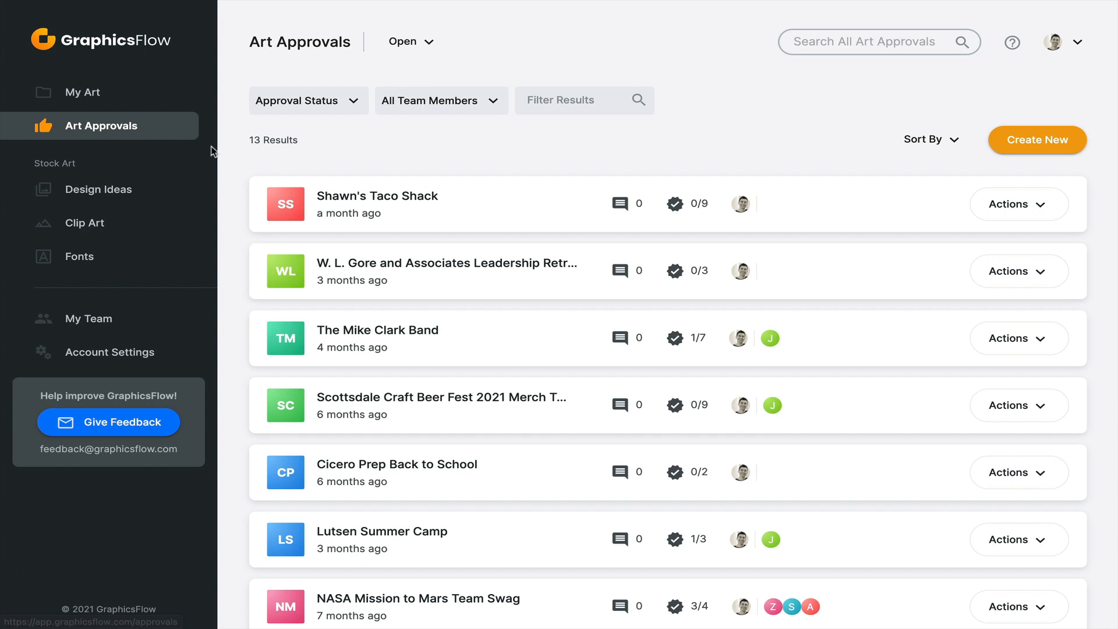
pyautogui.click(84, 92)
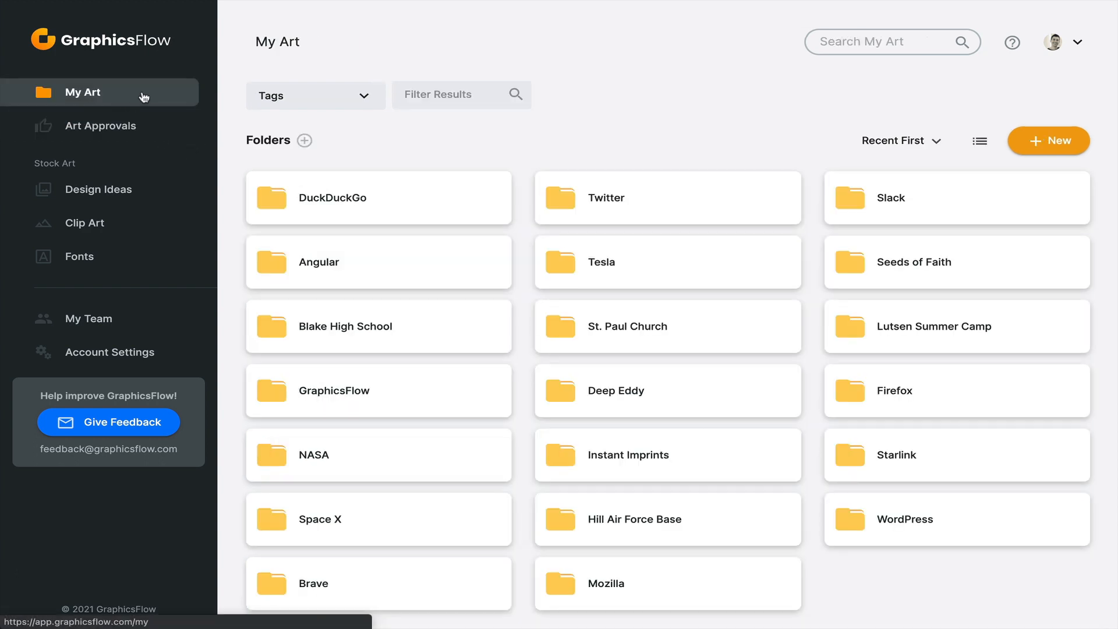
pyautogui.moveTo(532, 45)
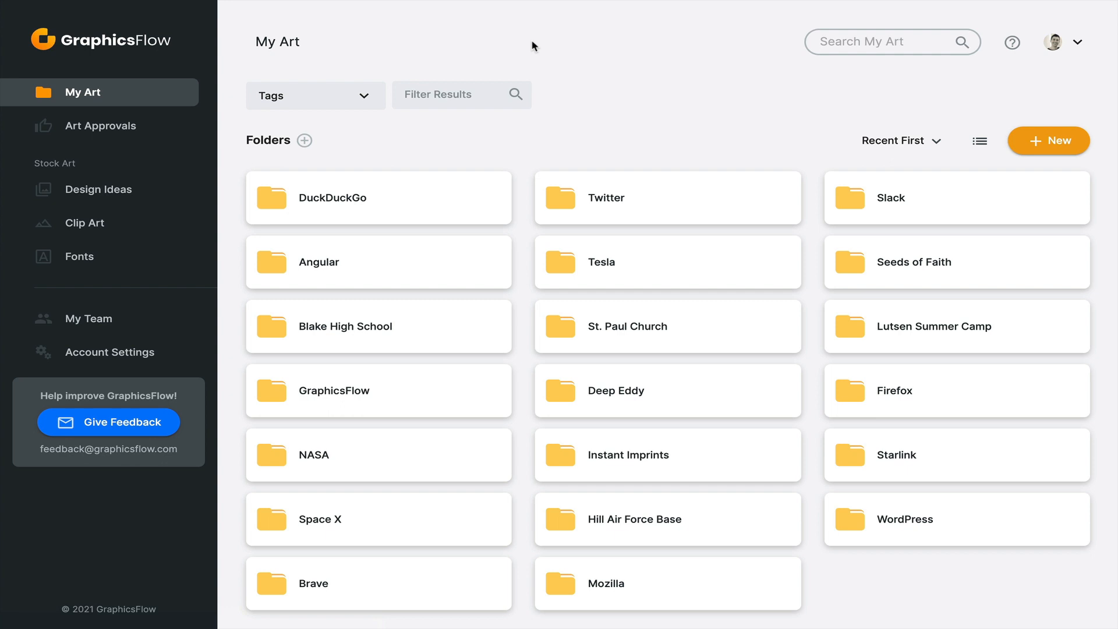
pyautogui.moveTo(111, 126)
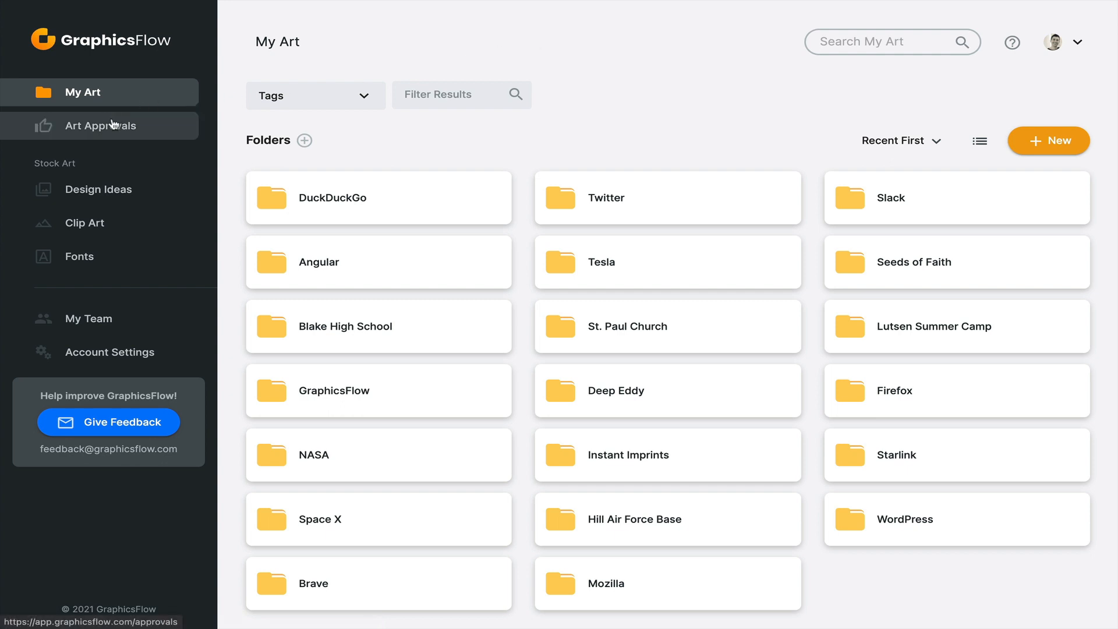
pyautogui.click(102, 126)
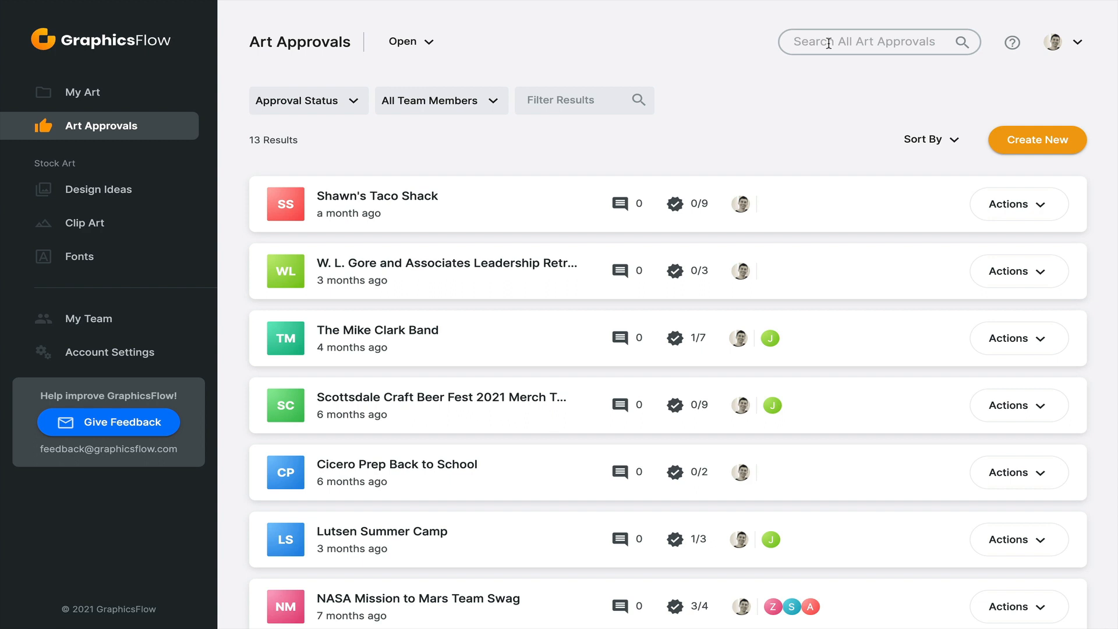
pyautogui.click(871, 41)
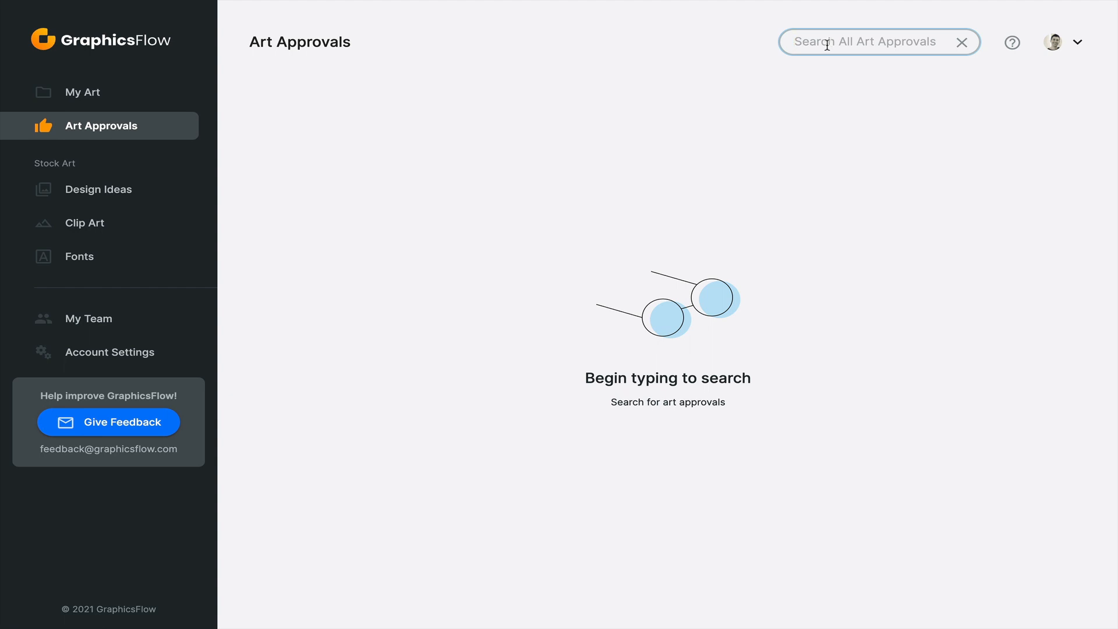
pyautogui.moveTo(828, 53)
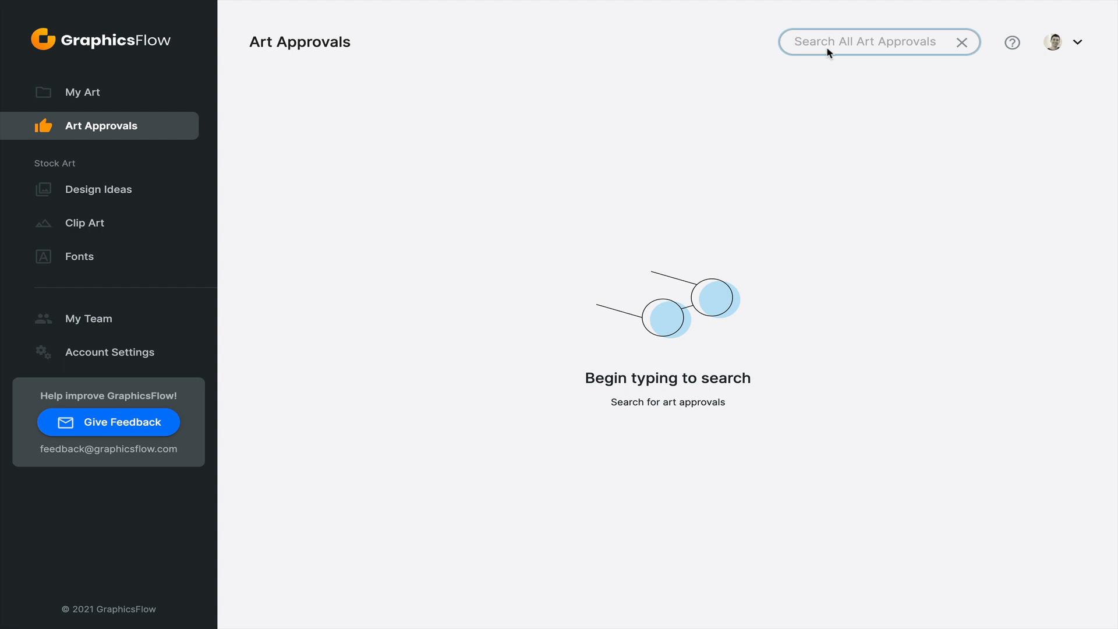
pyautogui.click(962, 42)
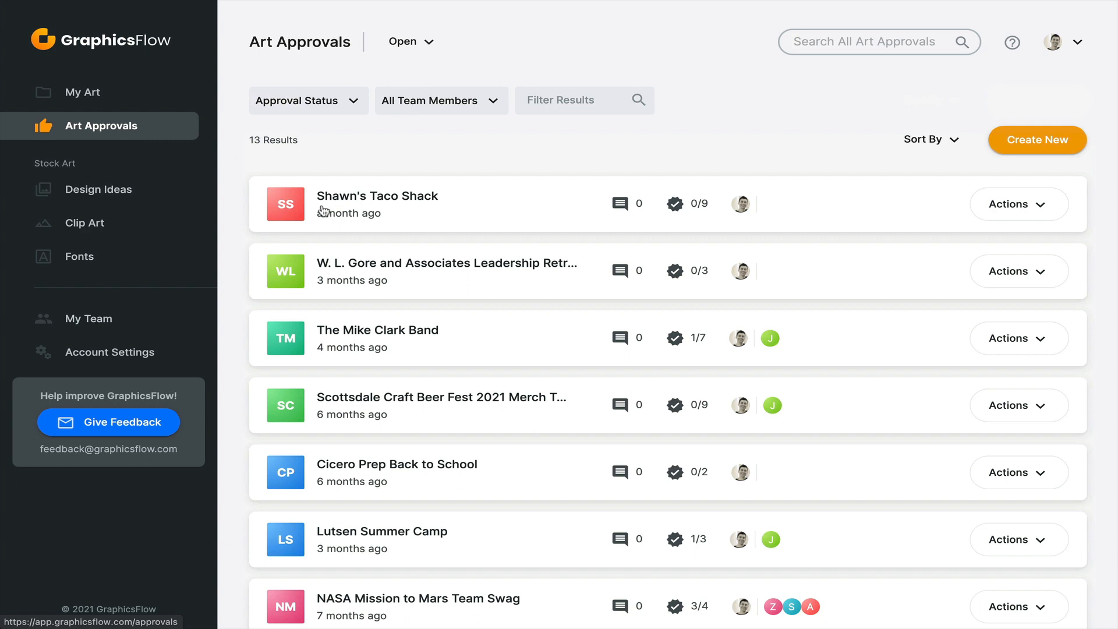
pyautogui.moveTo(360, 264)
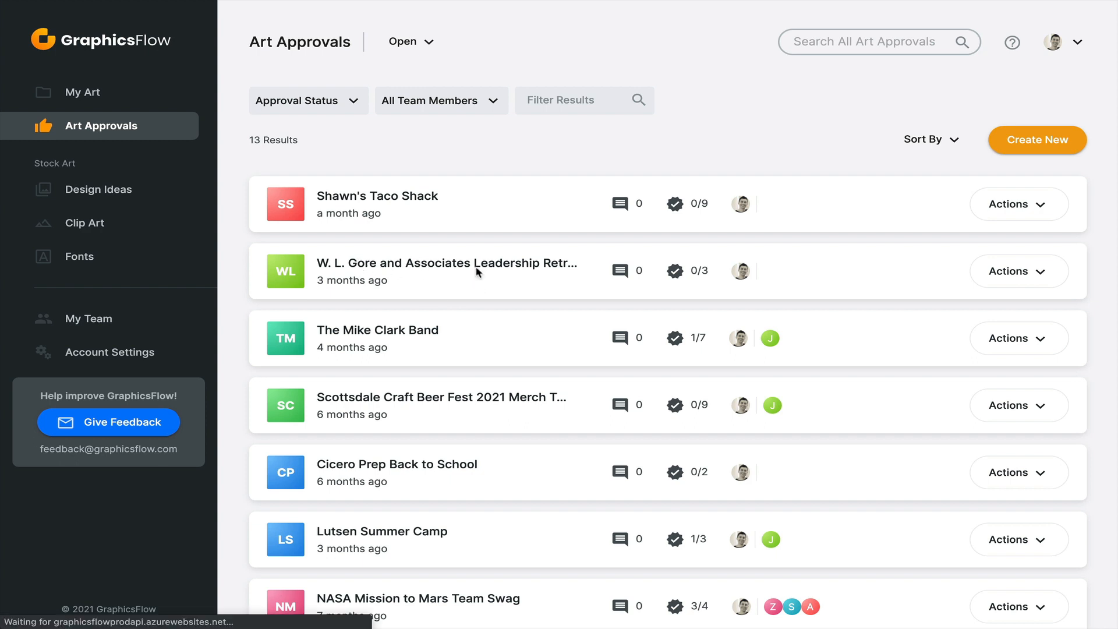
# - Open the W. L. Gore Leadership Retreat approval and use the hamburger menu's sidebar navigation
pyautogui.click(447, 270)
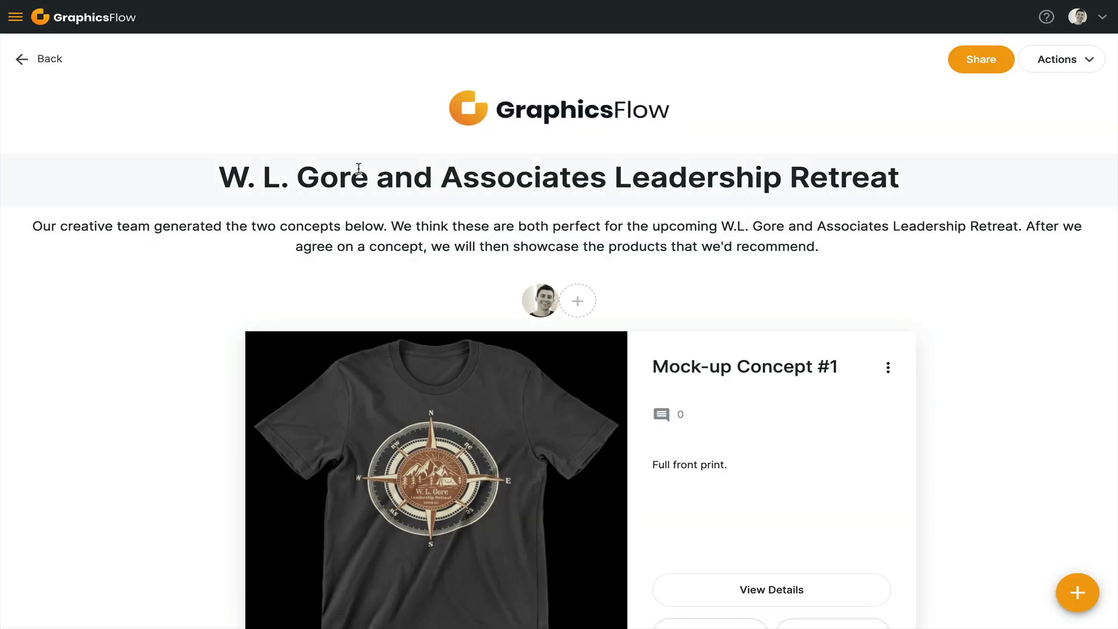
pyautogui.moveTo(52, 23)
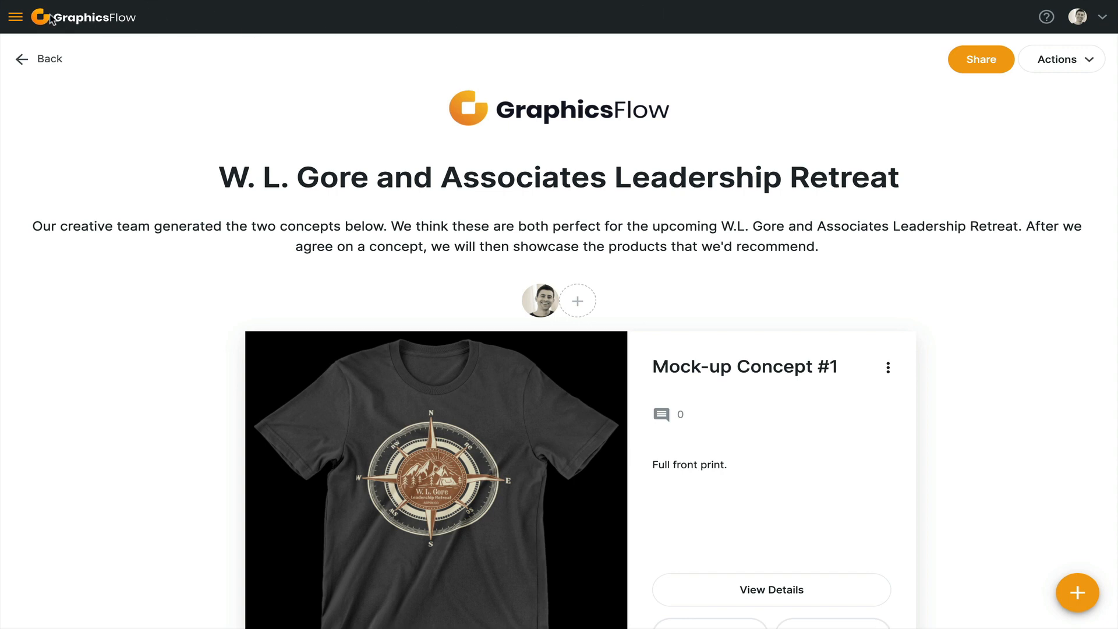
pyautogui.moveTo(16, 17)
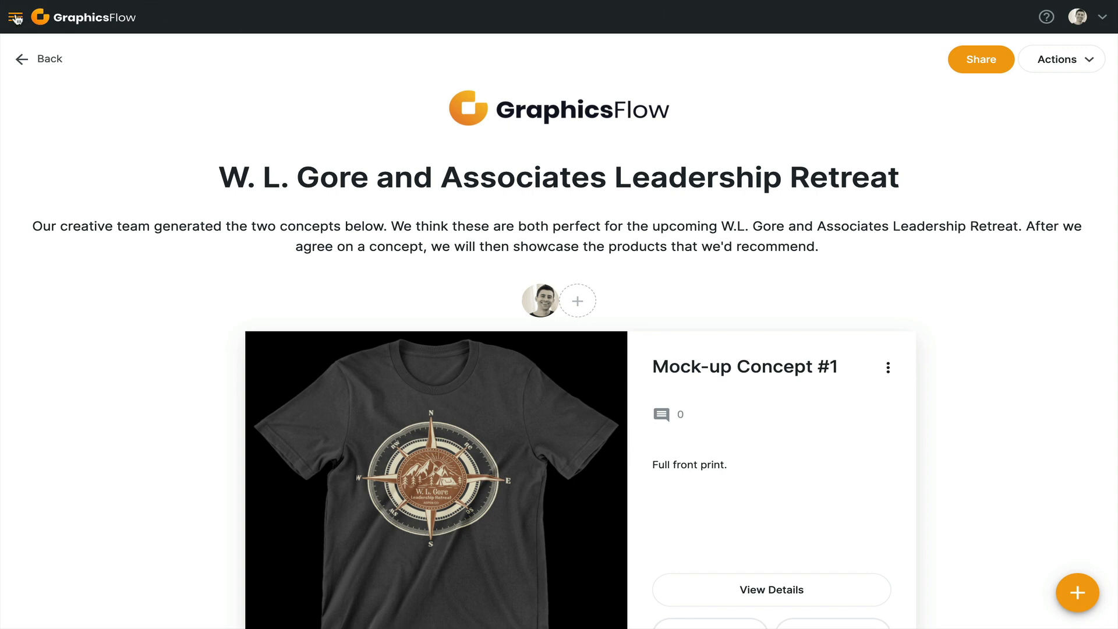
pyautogui.click(16, 16)
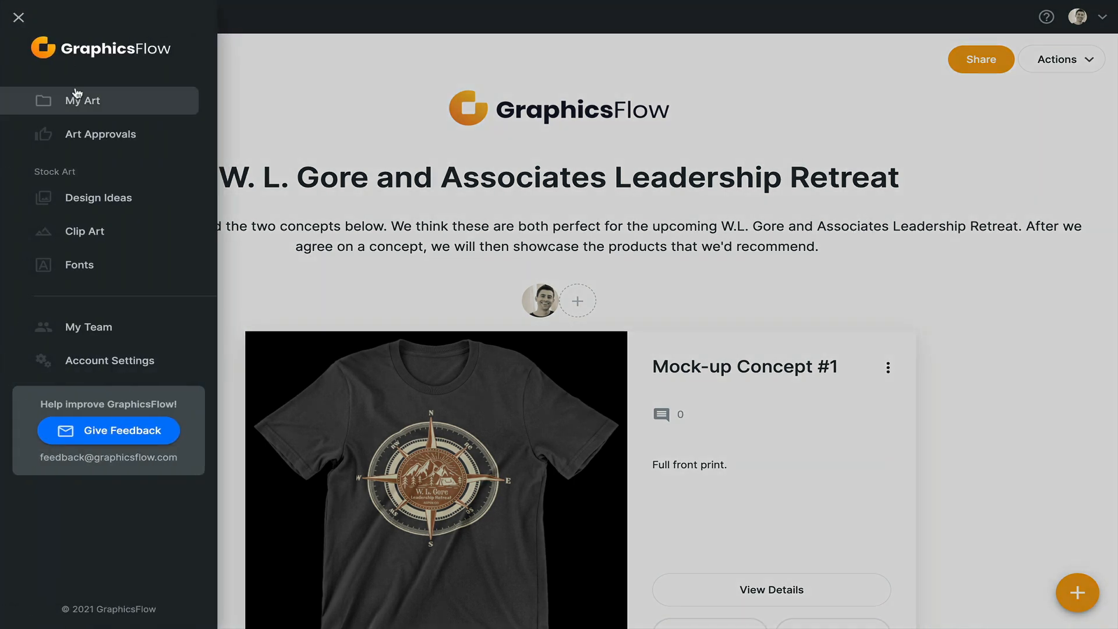
pyautogui.moveTo(100, 134)
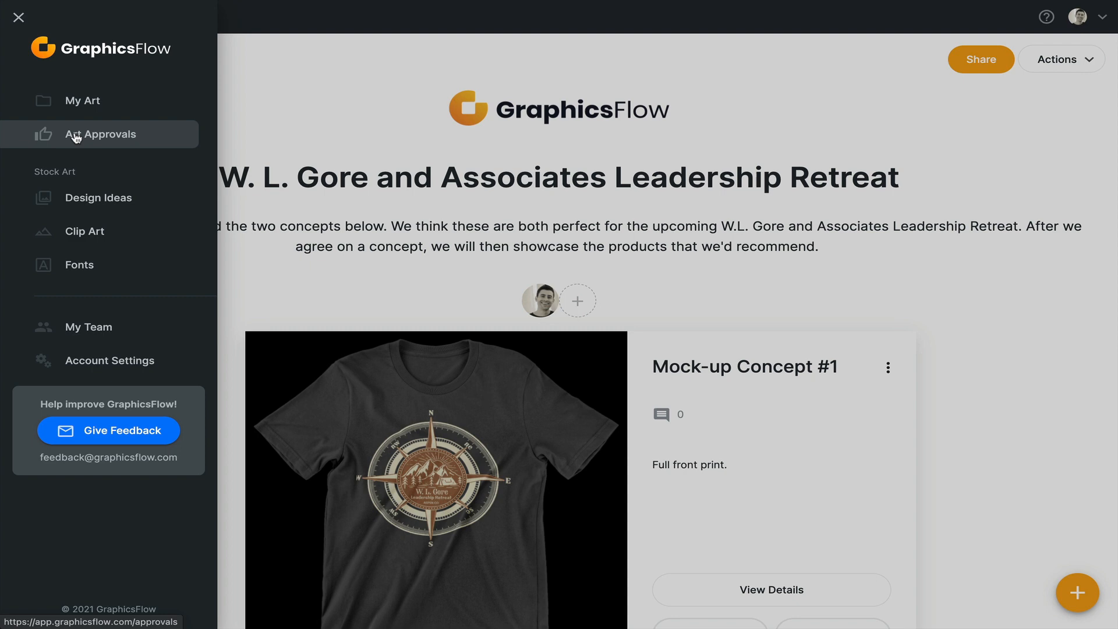
pyautogui.click(16, 17)
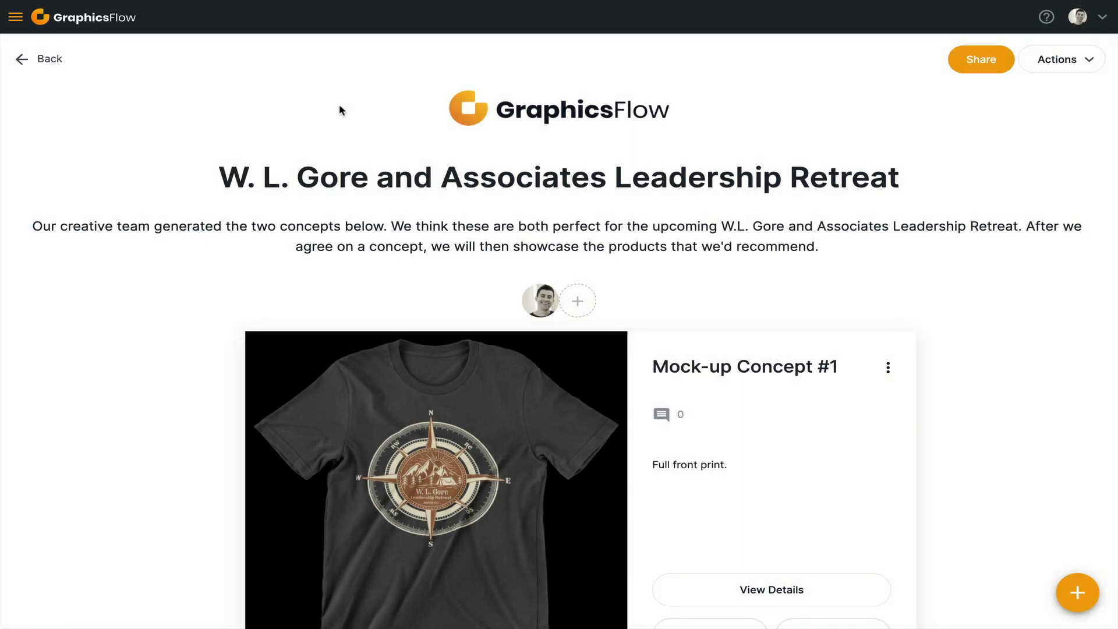